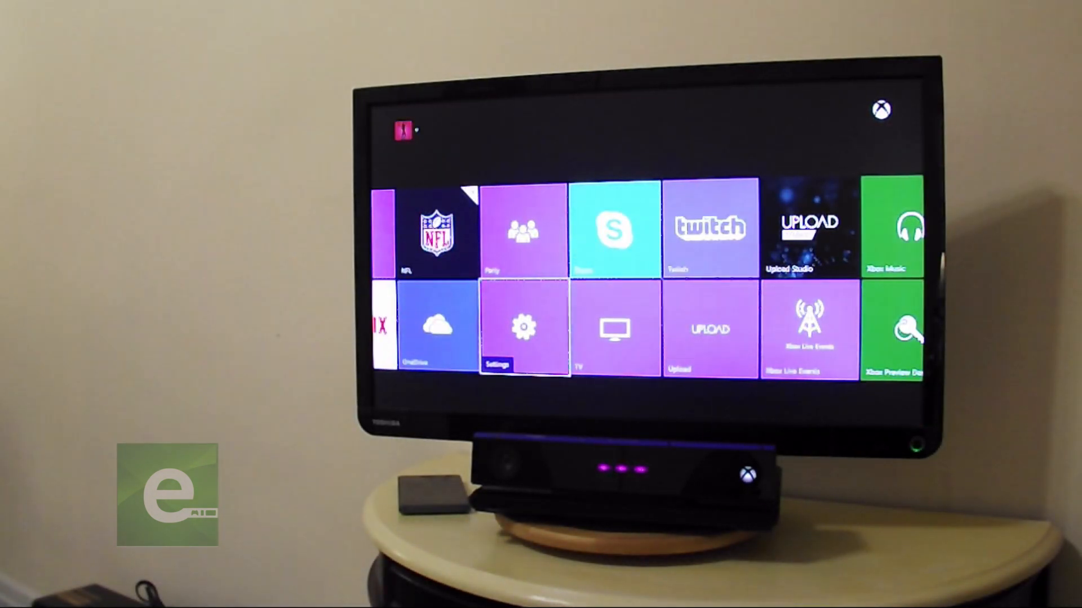
# Open the snap app menu and page down the Apps list to OneDrive and Twitch.
pyautogui.hscroll(3)
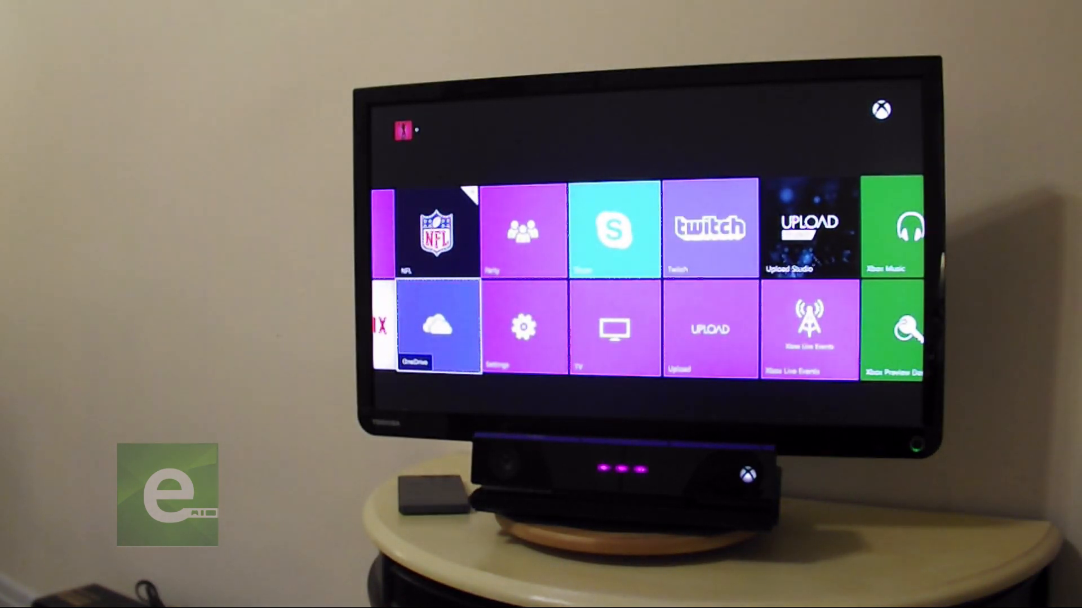
pyautogui.click(612, 230)
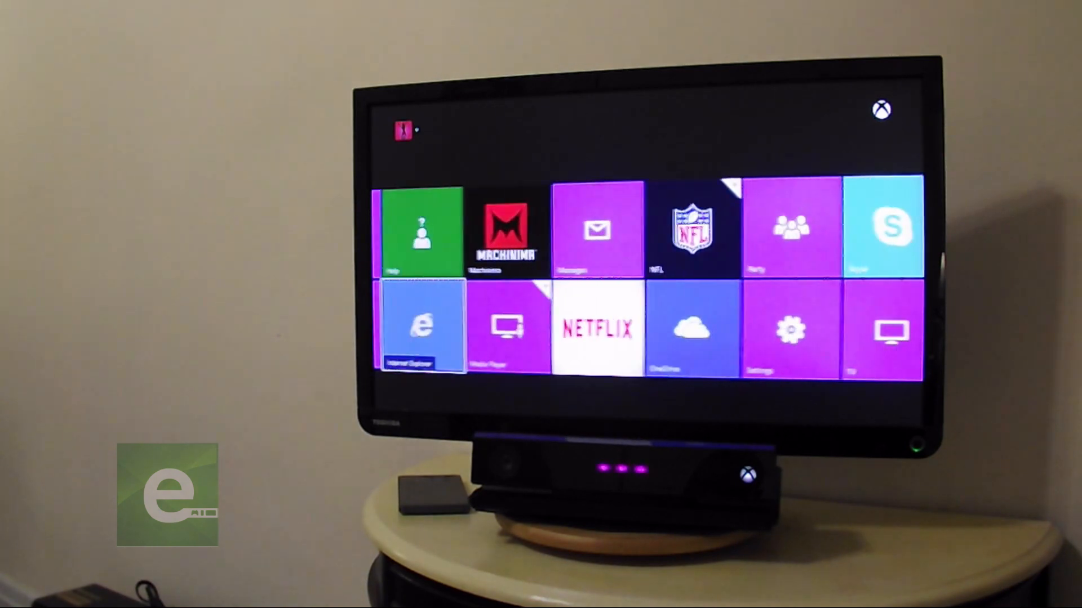
pyautogui.hscroll(3)
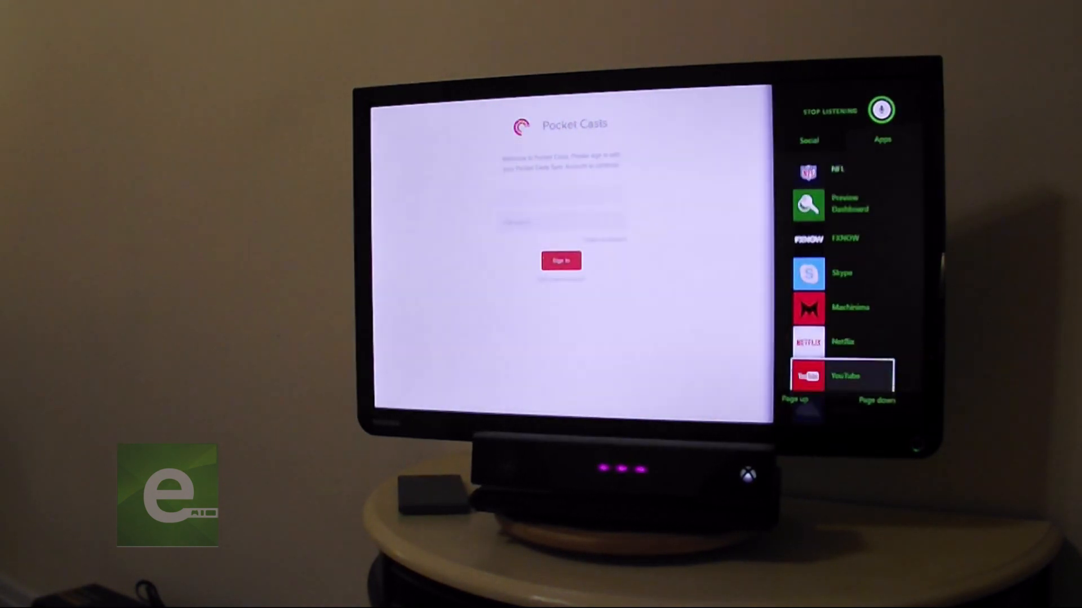
pyautogui.scroll(-3)
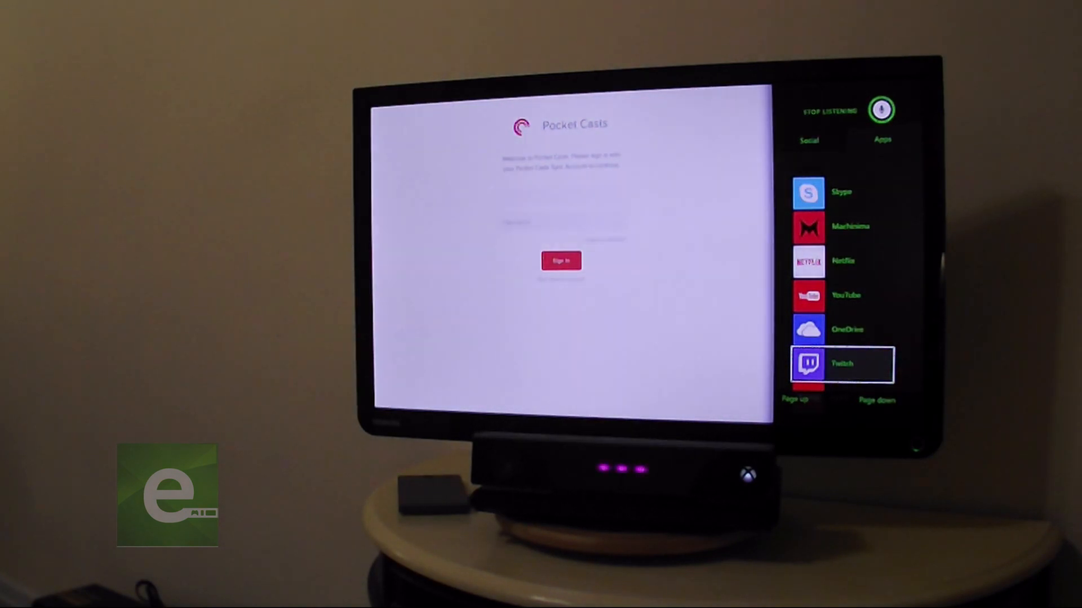